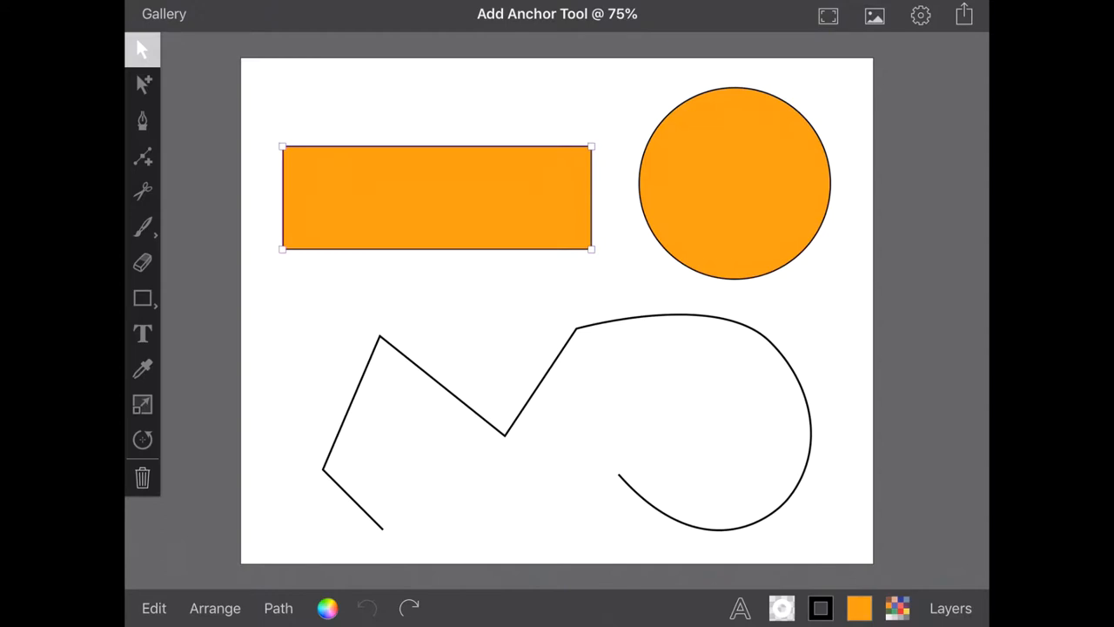
- With the Add Anchor tool, pull the rectangle's new top and bottom edge anchors outward into a hexagon
{"action": "left_click", "coordinate": [143, 157]}
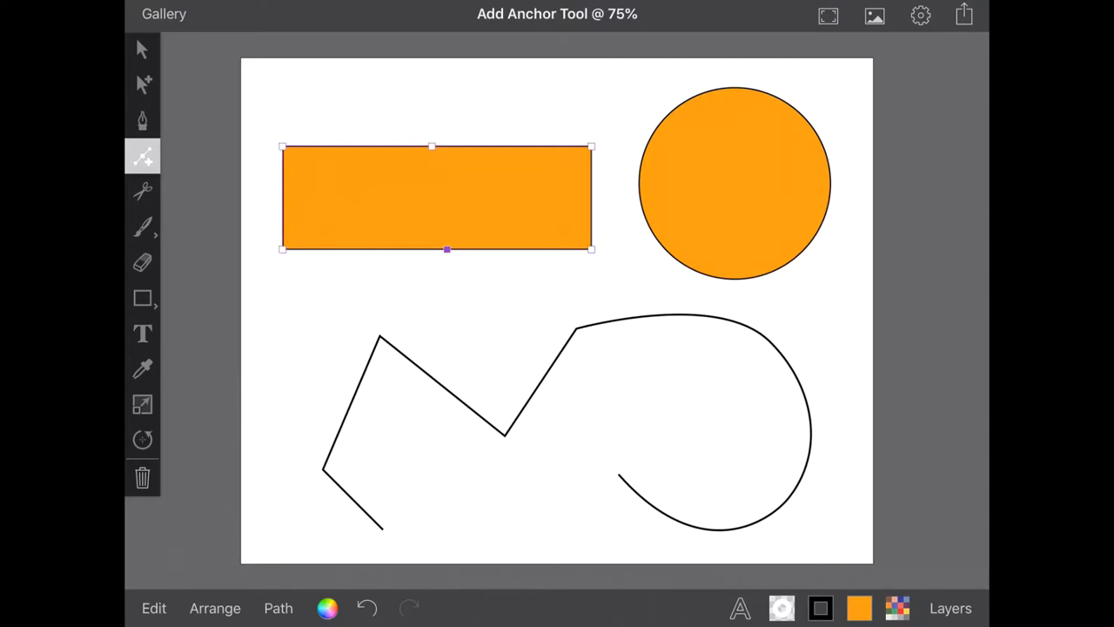
{"action": "left_click_drag", "start_coordinate": [431, 147], "coordinate": [435, 99]}
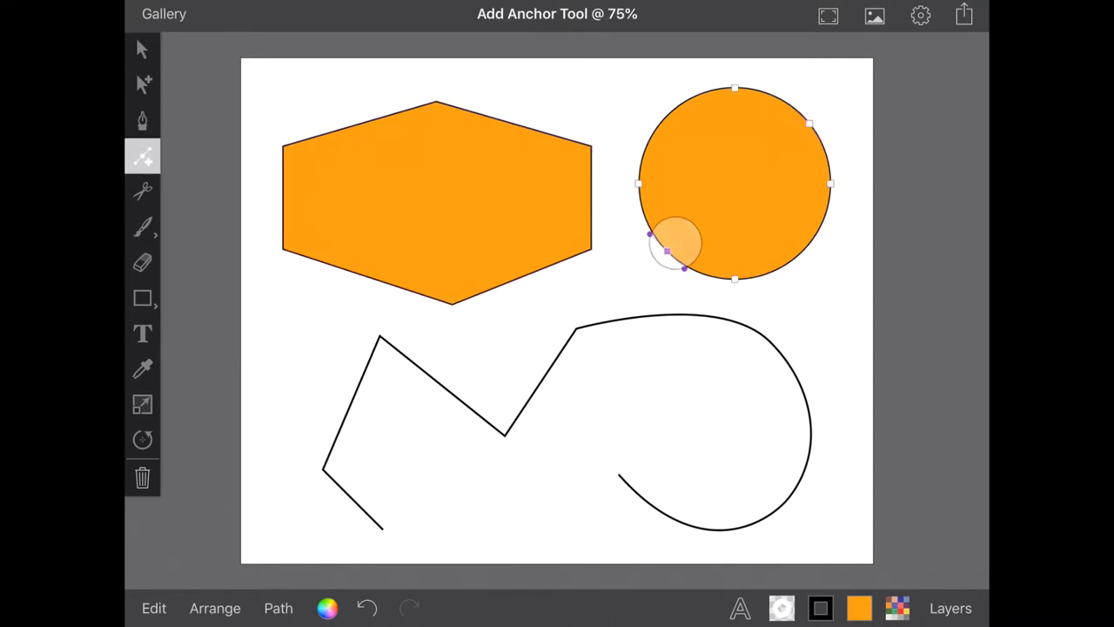
- Add an anchor on the circle's outline to start stretching it into a leaf shape
{"action": "left_click", "coordinate": [143, 48]}
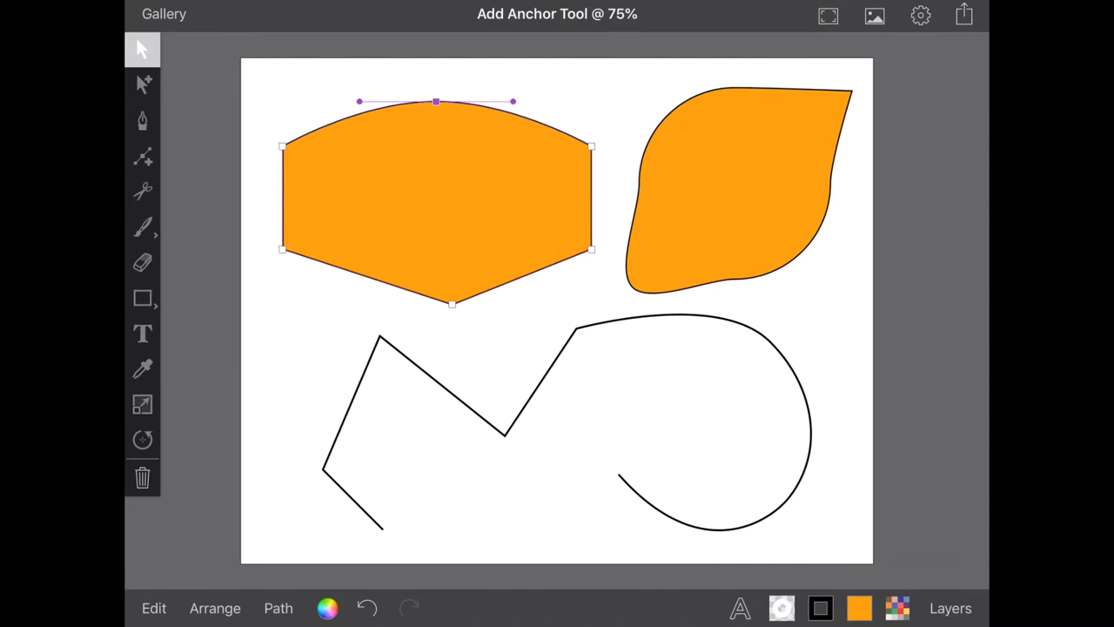
- Remove the hexagon's top anchor for a flat-topped pentagon, then switch to Direct Selection
{"action": "left_click", "coordinate": [143, 157]}
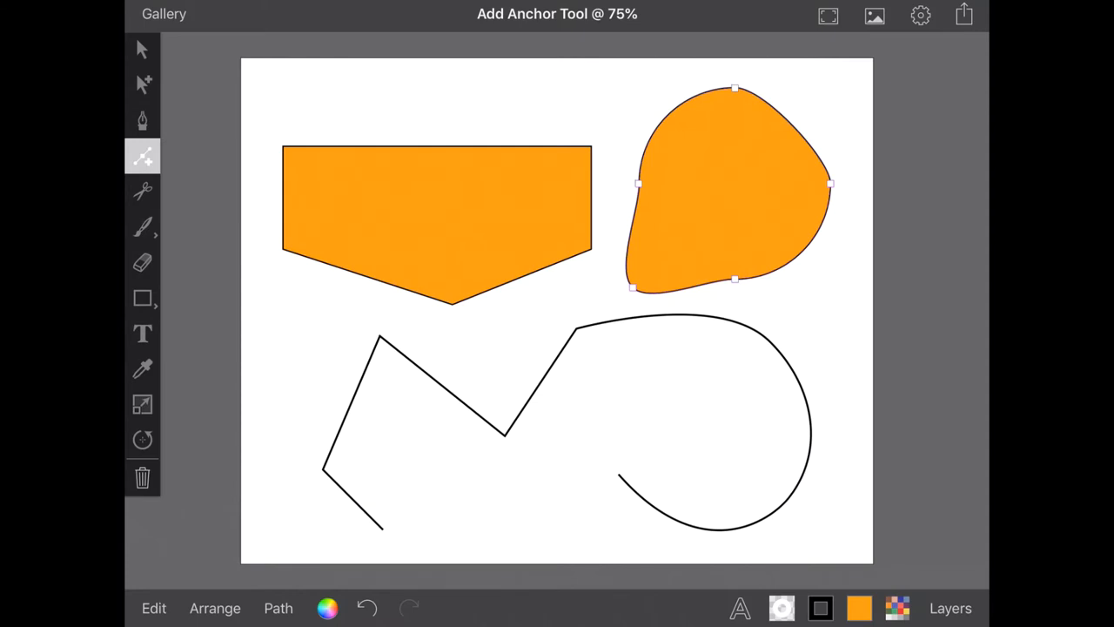
{"action": "left_click", "coordinate": [143, 83]}
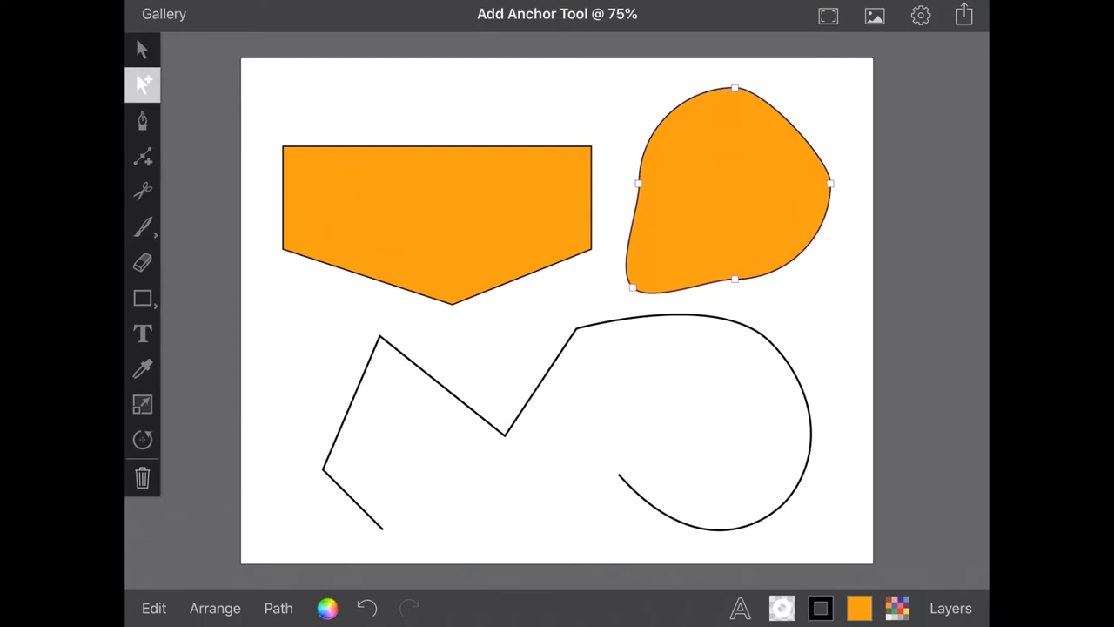
- Delete the blob's lower-left anchors to form a pointed teardrop
{"action": "left_click_drag", "start_coordinate": [735, 278], "coordinate": [786, 279]}
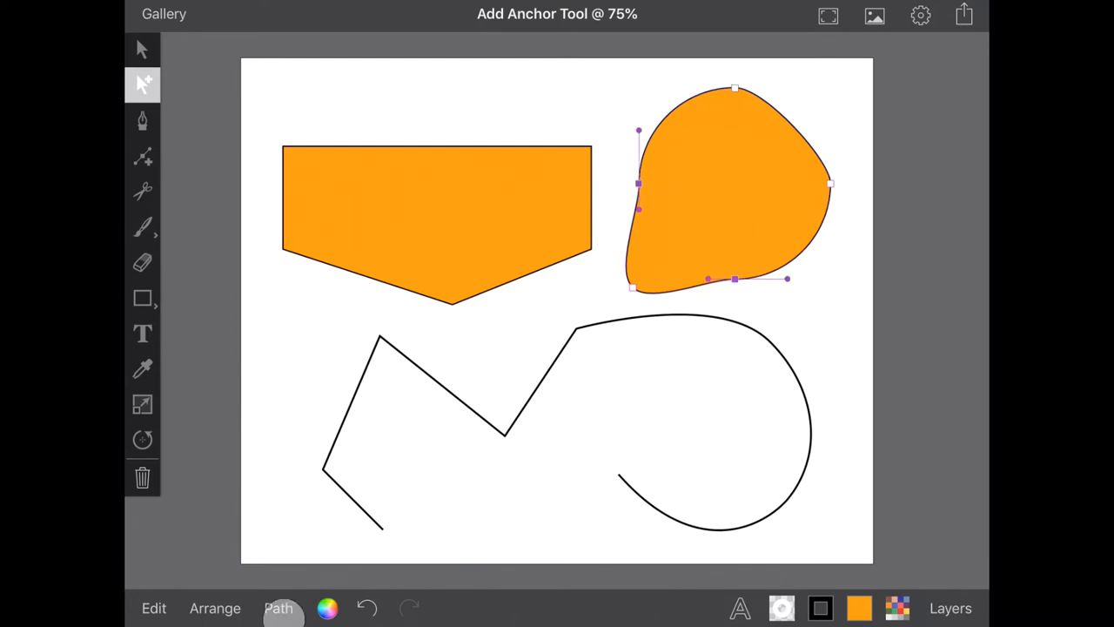
{"action": "left_click", "coordinate": [279, 608]}
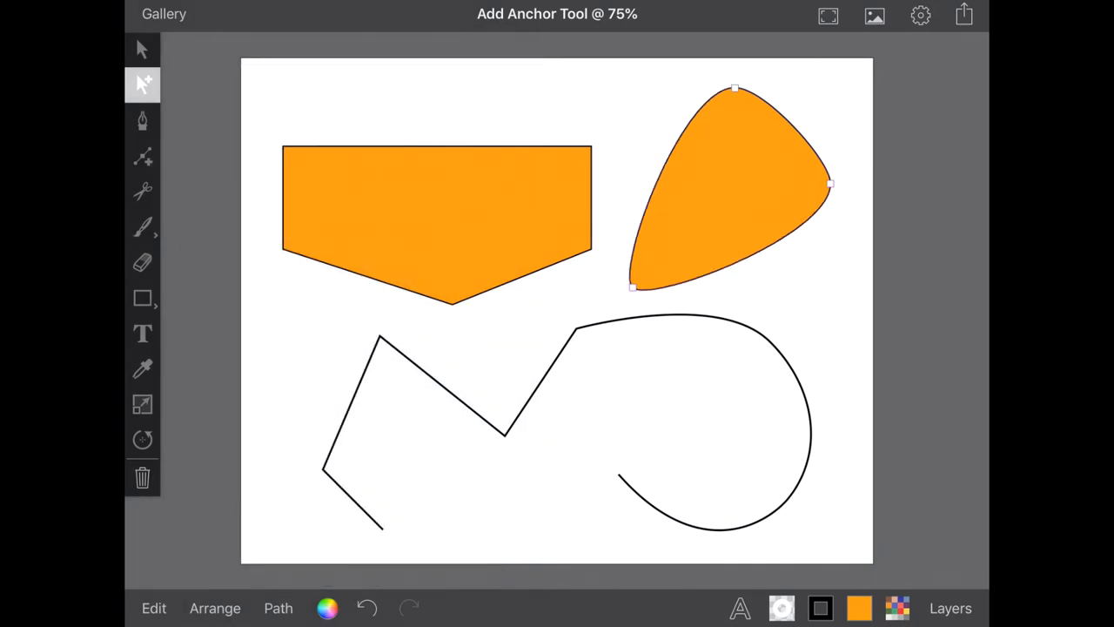
- Give the black open path extra anchor points via Path > Add Anchor Points
{"action": "left_click", "coordinate": [142, 49]}
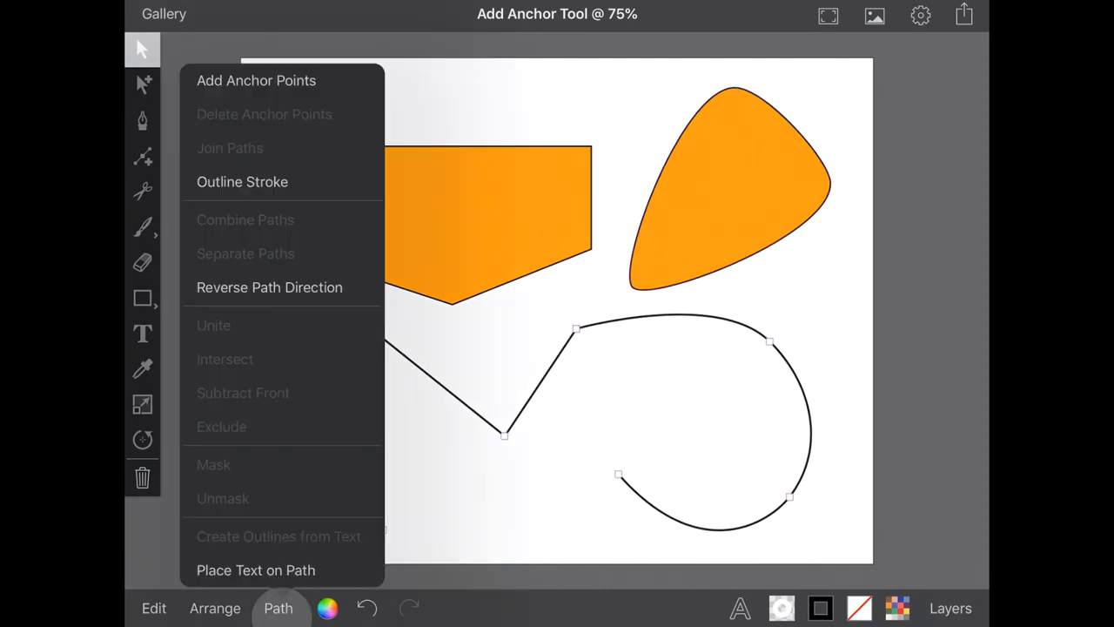
{"action": "left_click", "coordinate": [256, 80]}
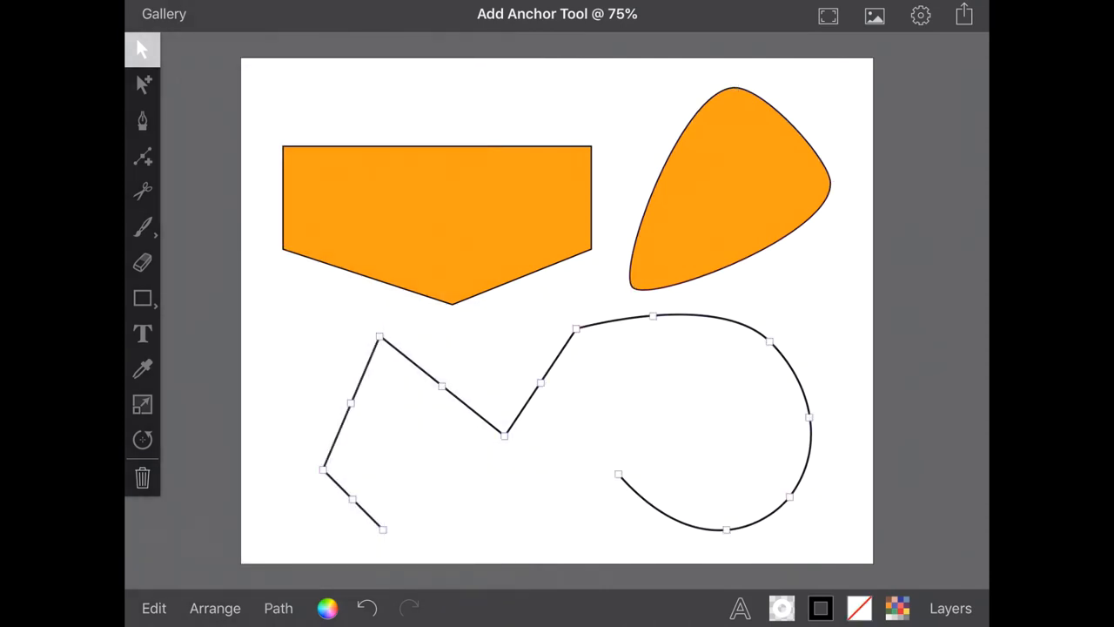